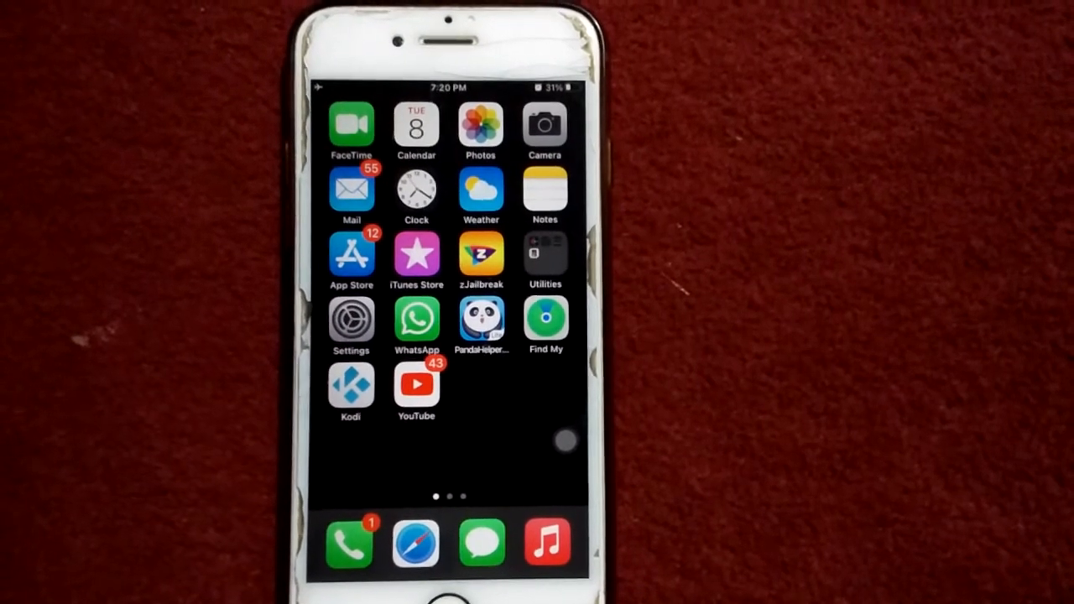
- Open Settings from the Home Screen and go to the General page
{"action": "left_click", "coordinate": [350, 327]}
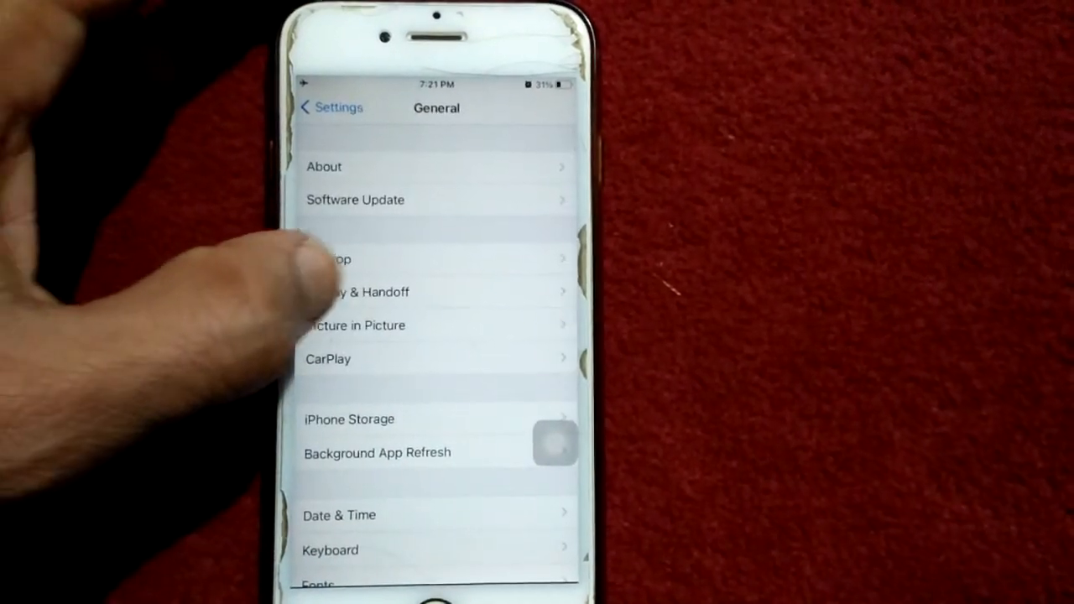
- Switch Handoff off under AirPlay & Handoff, then open the 'Hello friends' note in Notes
{"action": "left_click", "coordinate": [357, 291]}
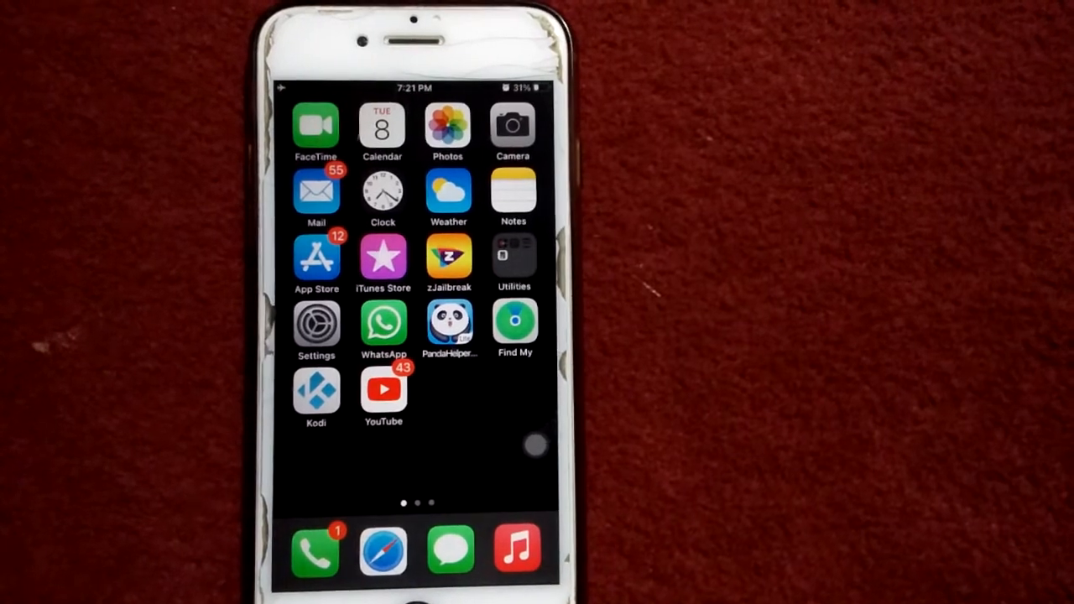
{"action": "left_click", "coordinate": [512, 197]}
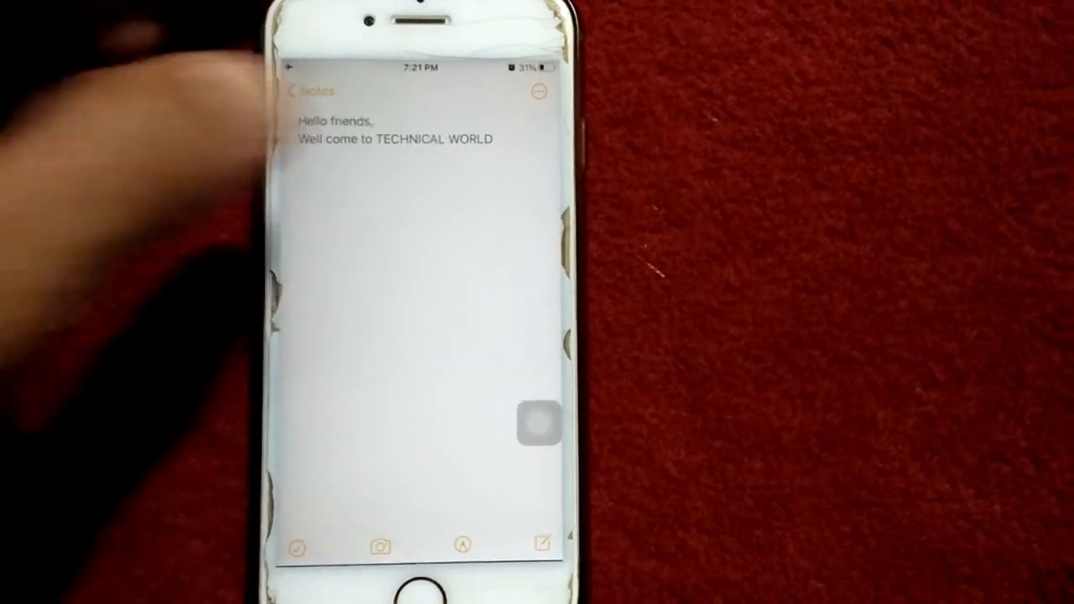
- Enter edit mode with the cursor placed after 'TECHNICAL WORLD'
{"action": "left_click", "coordinate": [390, 139]}
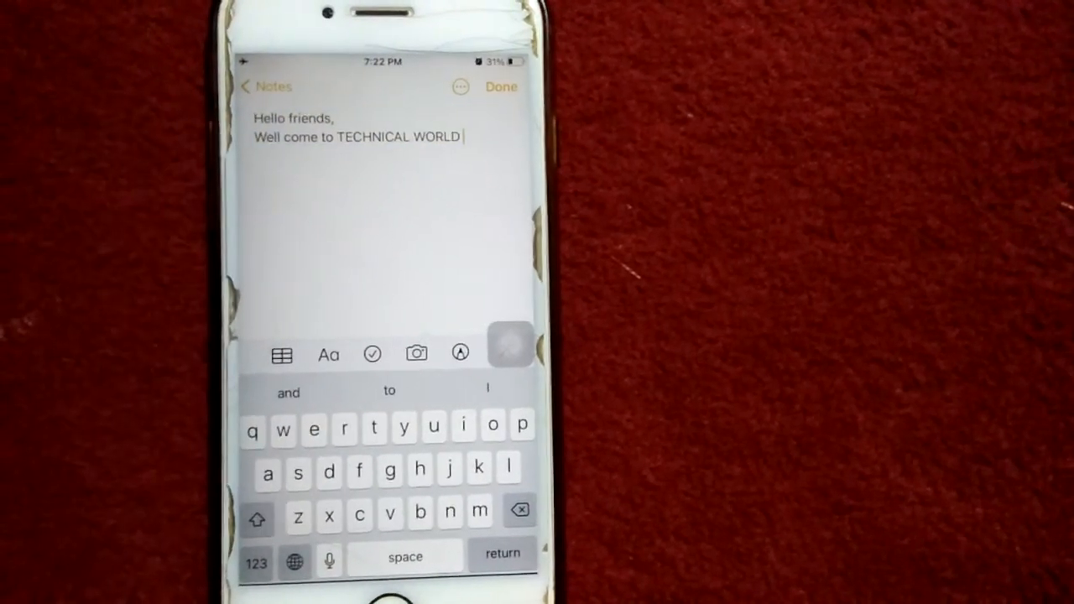
- Paste the copied digit 2 into the Phone keypad's number field
{"action": "left_click", "coordinate": [352, 134]}
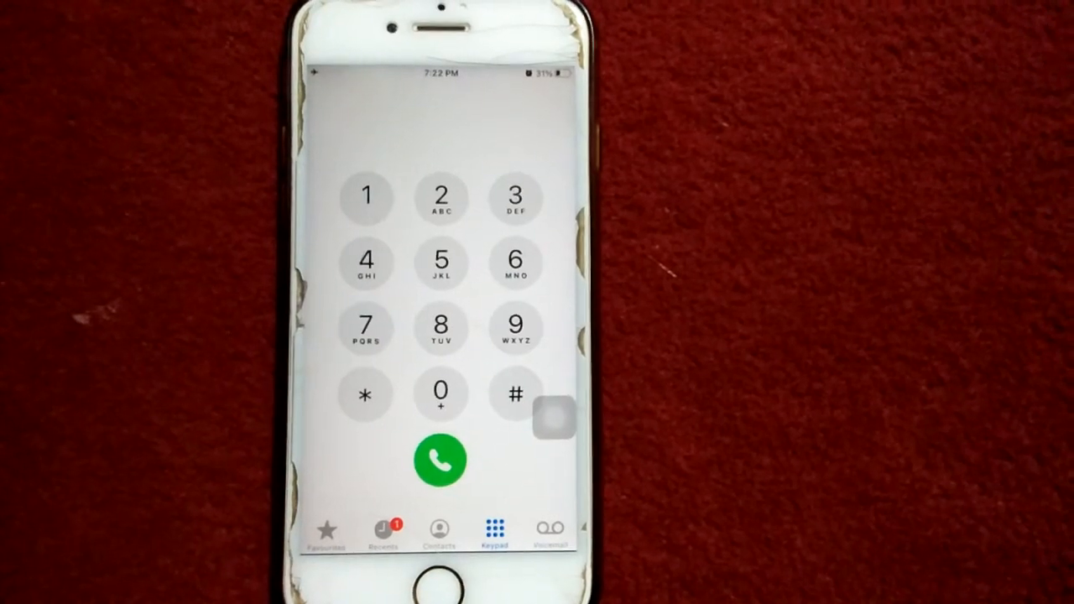
{"action": "left_click", "coordinate": [439, 197]}
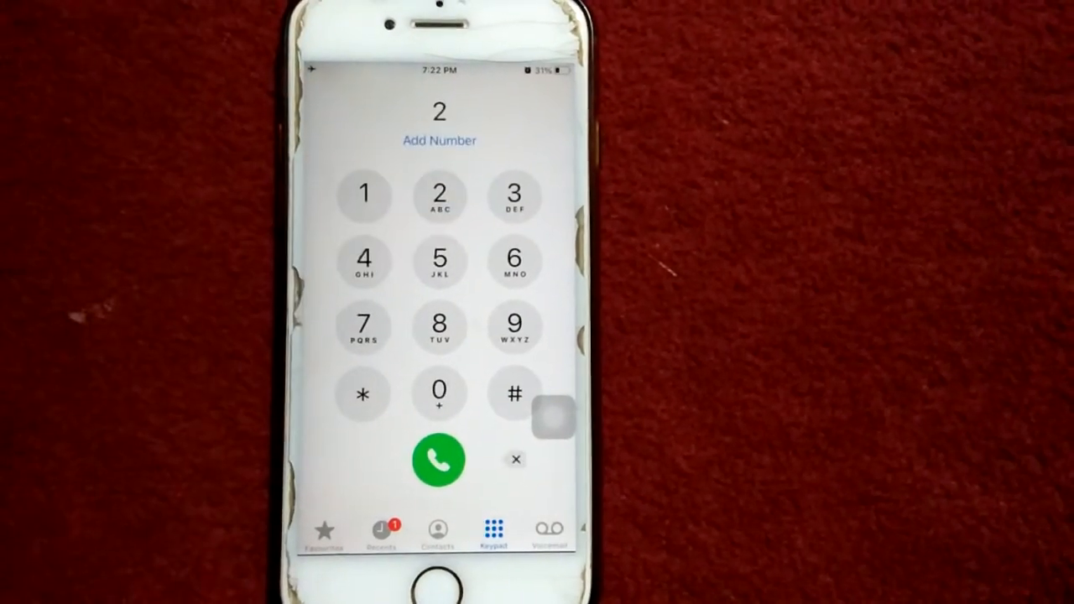